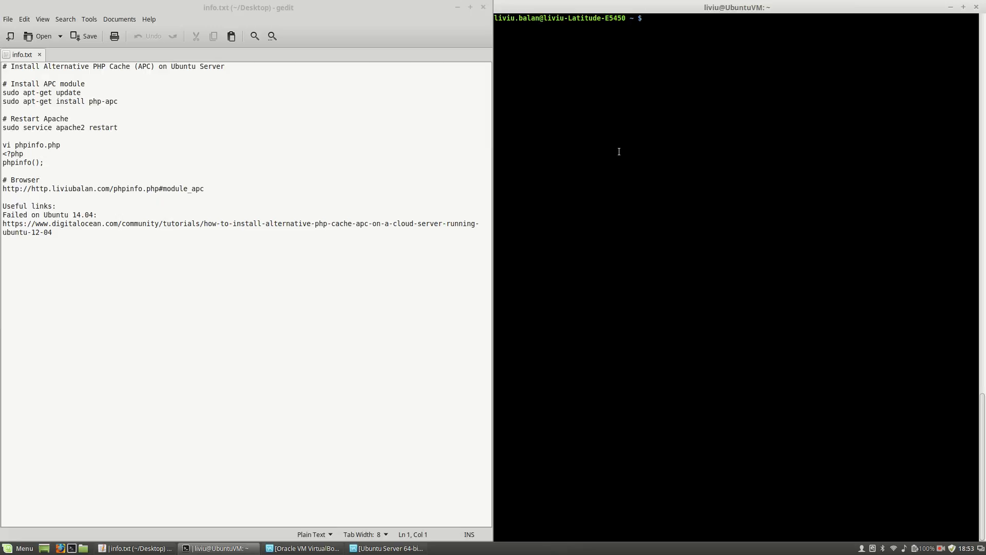
Log into the Ubuntu server with ssh ubuntu-vm.
text(ssh)
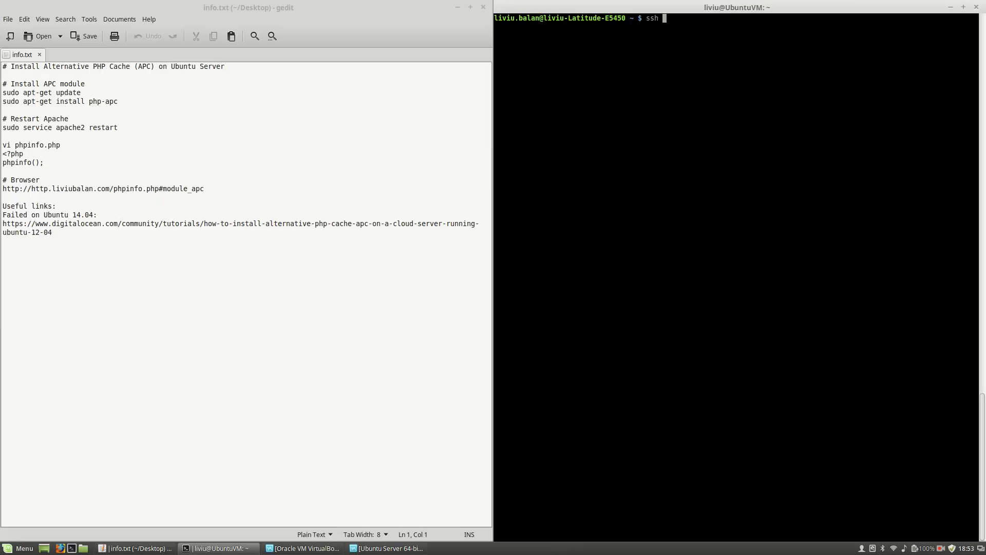
text(ubuntu-vm)
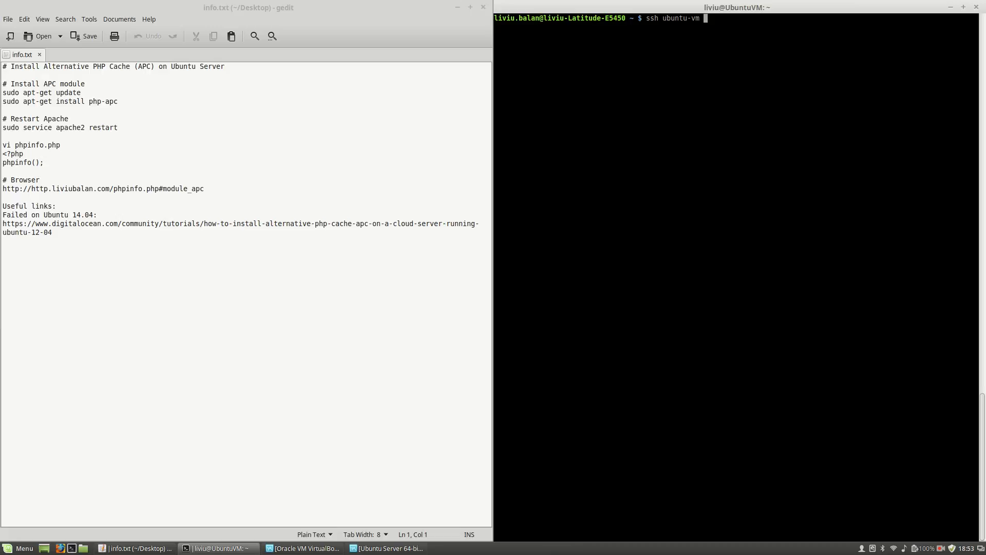
key(Return)
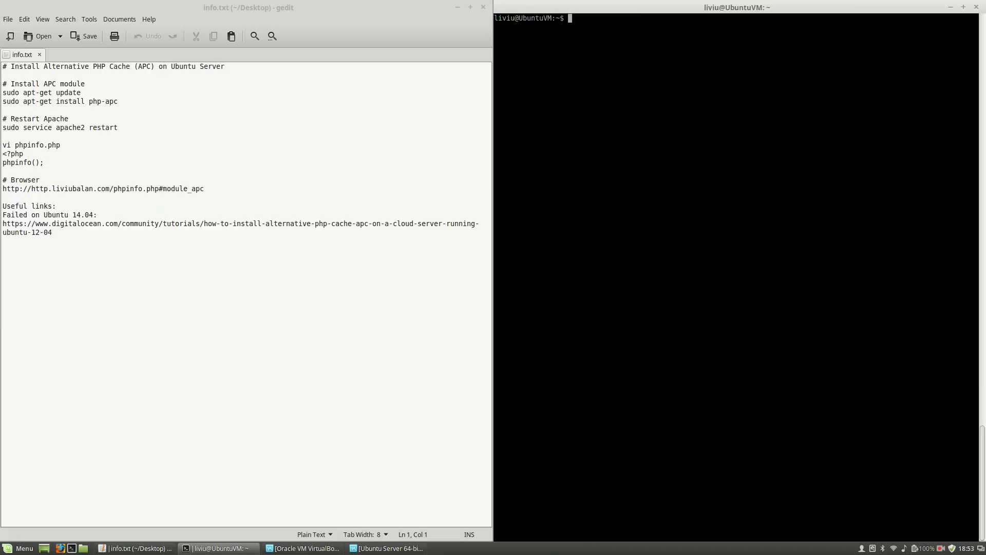
Take the update line from the gedit notes and run sudo apt-get update on the VM.
click(83, 93)
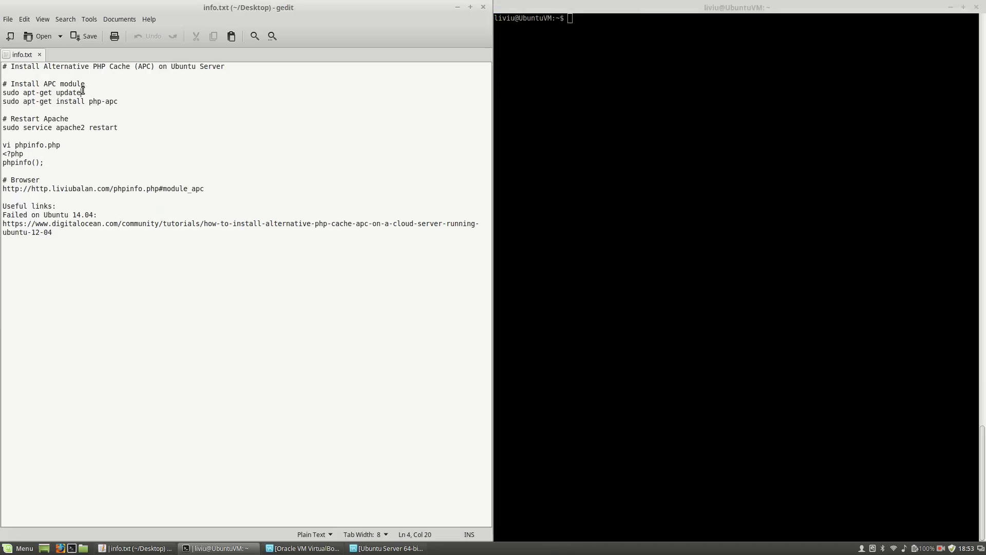
triple_click(41, 92)
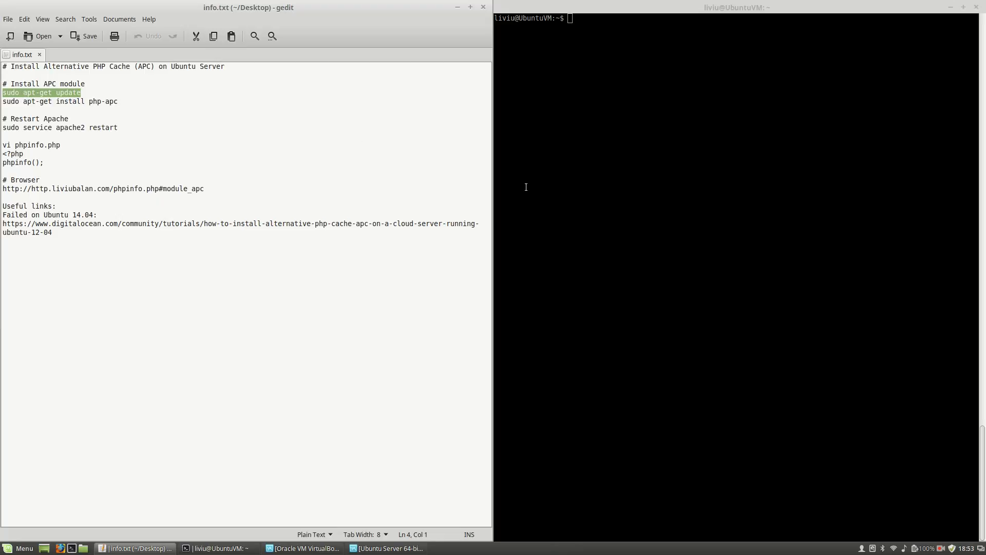
text(sudo apt-get update)
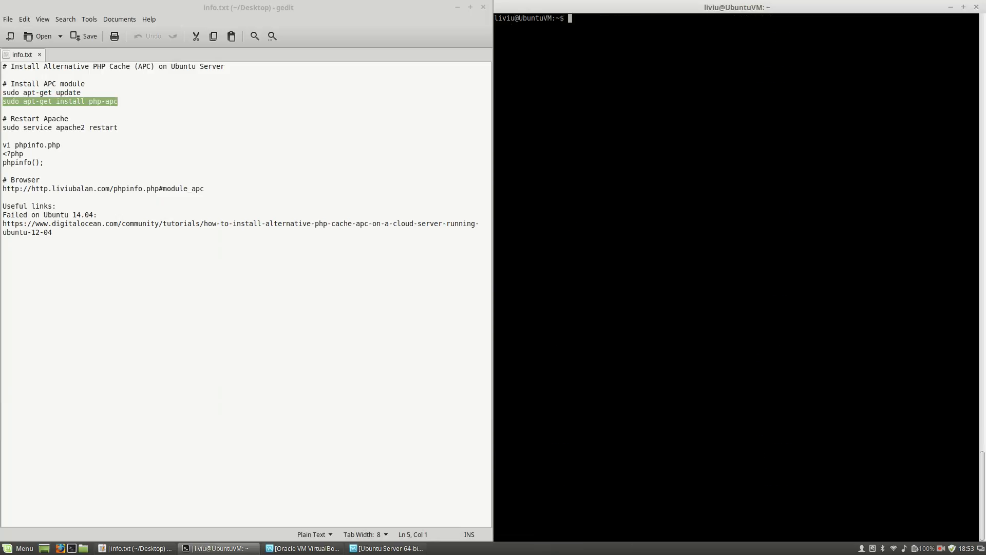
Install php-apc with sudo apt-get install php-apc, confirming with y.
text(sudo apt-get install php-apc)
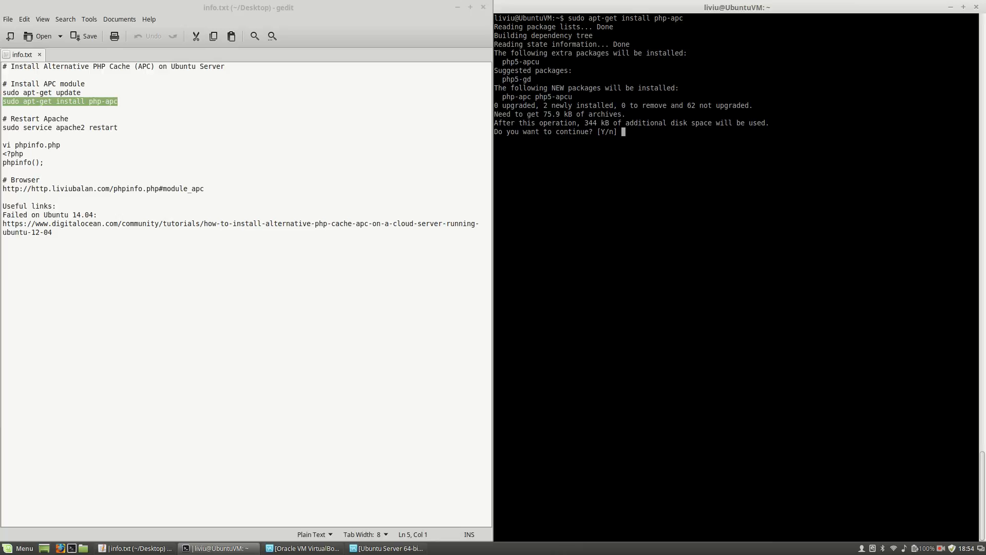
text(y)
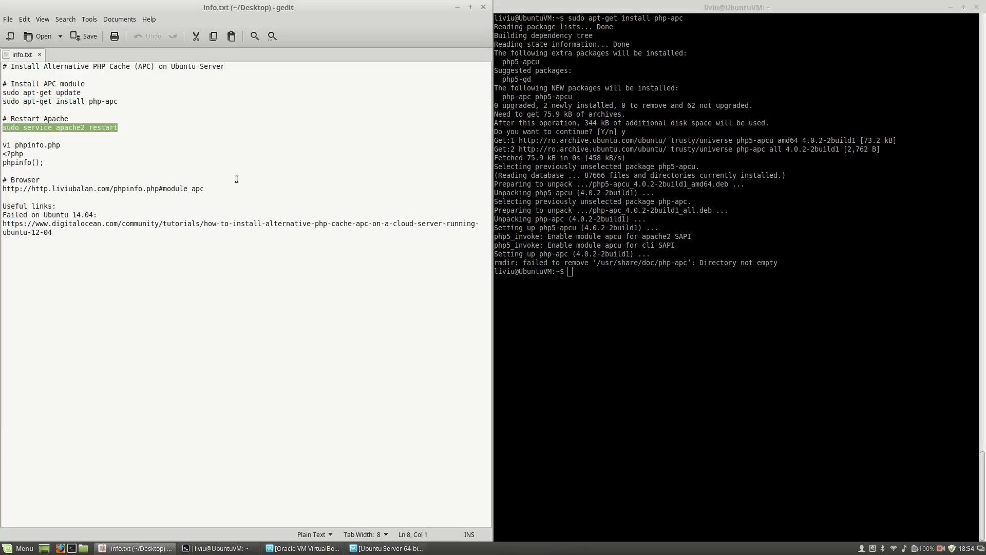
Restart Apache with sudo service apache2 restart.
text(sudo service apache2 restart)
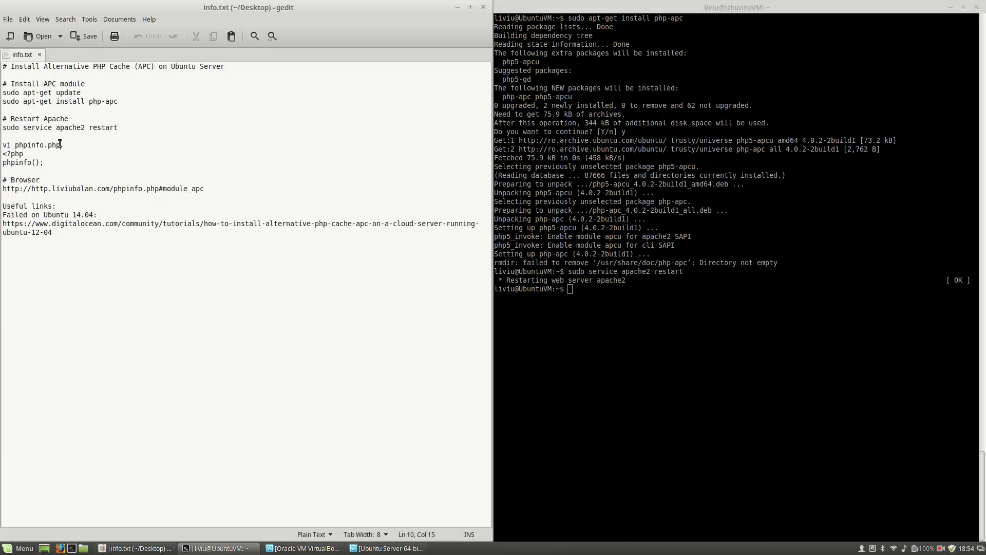
double_click(38, 145)
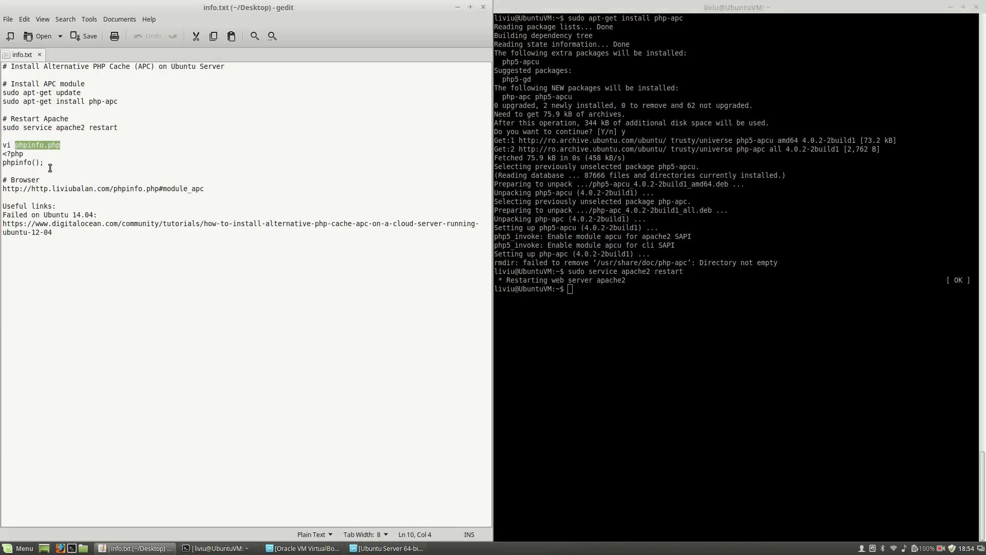
drag(4, 153, 44, 162)
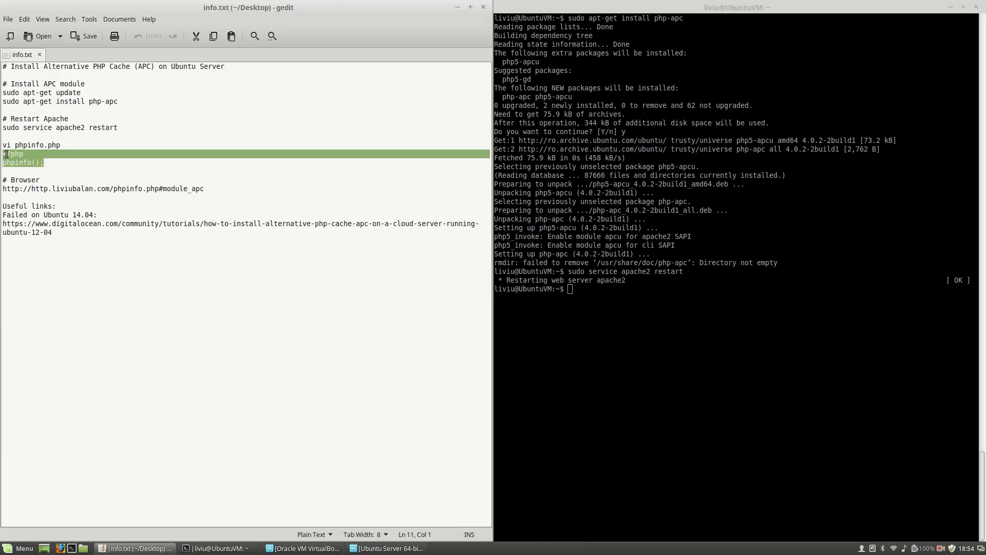
mouse_move(37, 183)
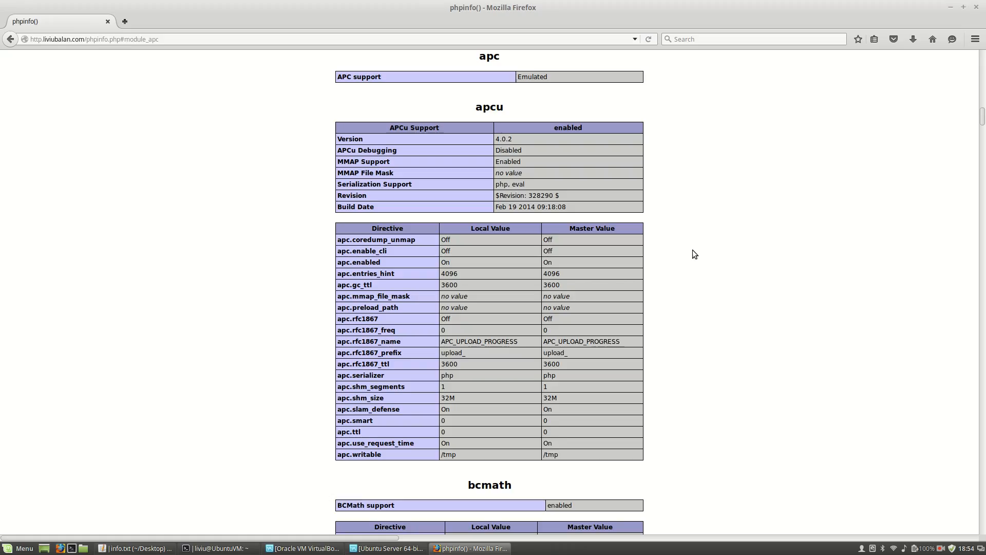
mouse_move(141, 93)
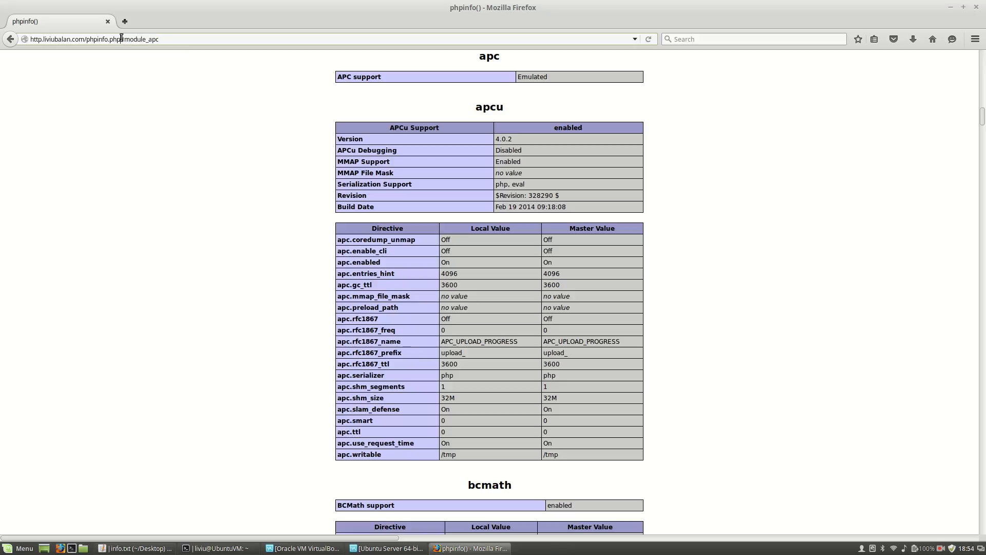
Select the module_apc fragment in the phpinfo page address.
double_click(140, 38)
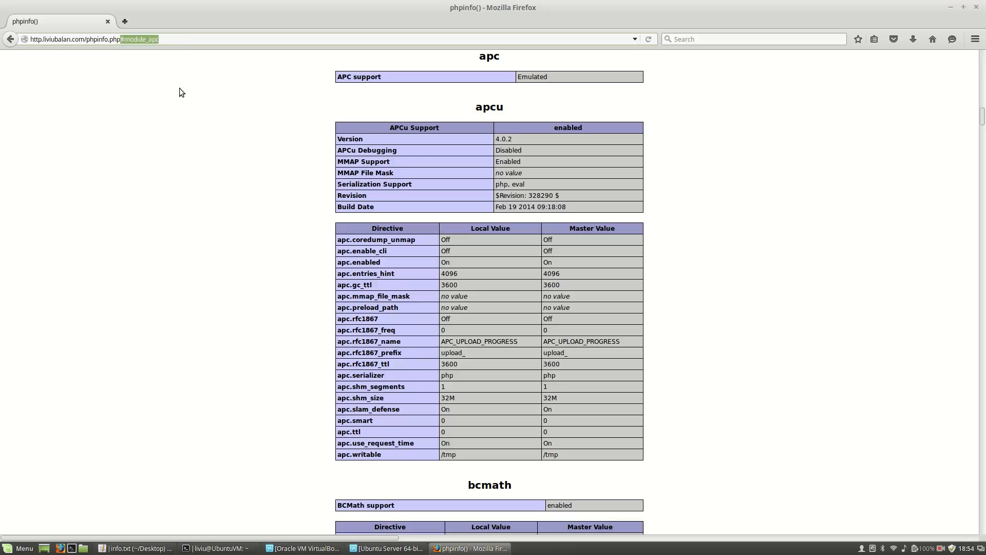
mouse_move(220, 136)
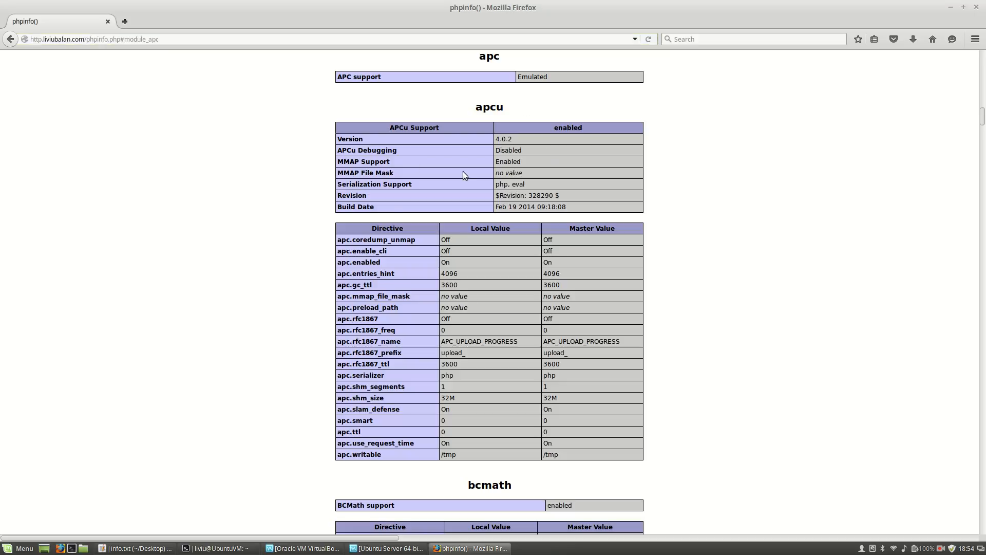
mouse_move(616, 225)
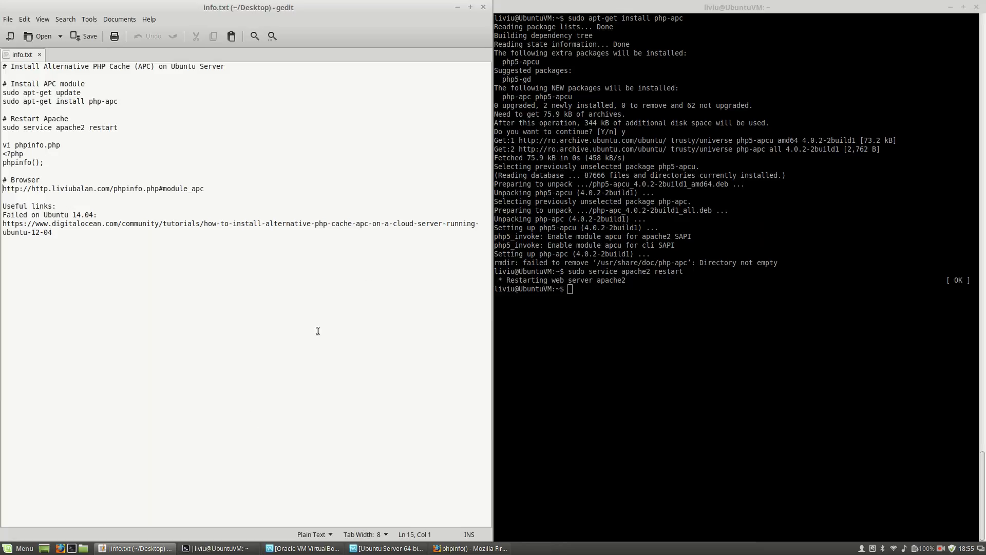
mouse_move(413, 169)
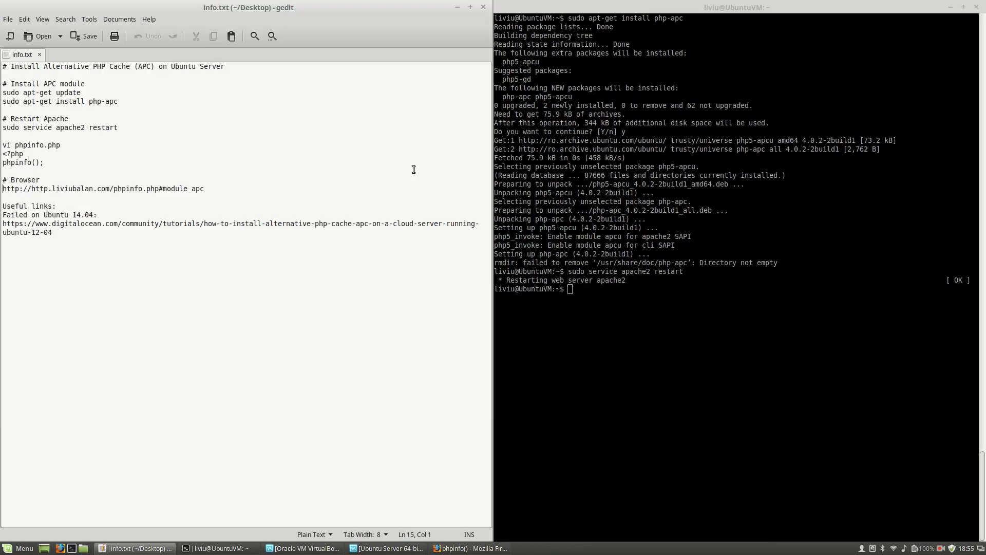
mouse_move(489, 179)
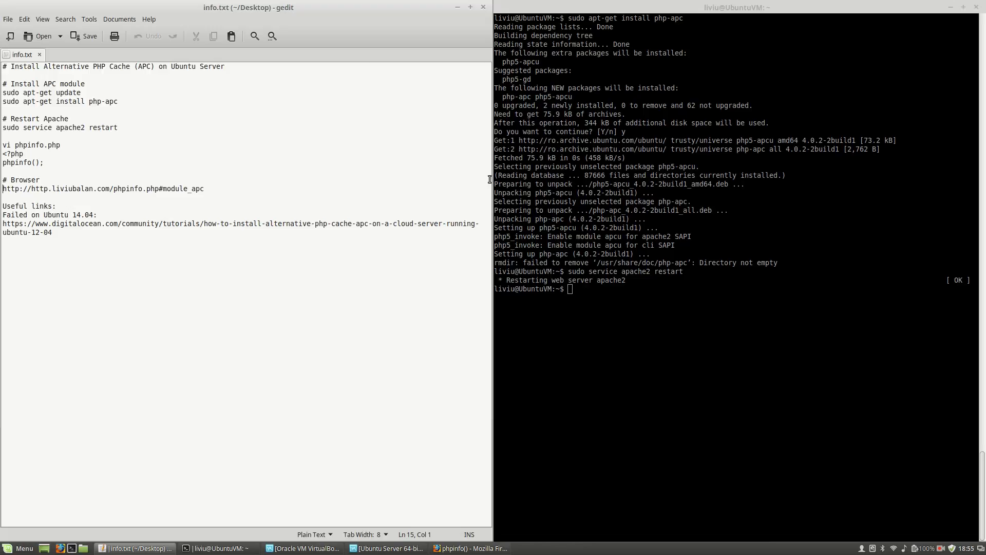